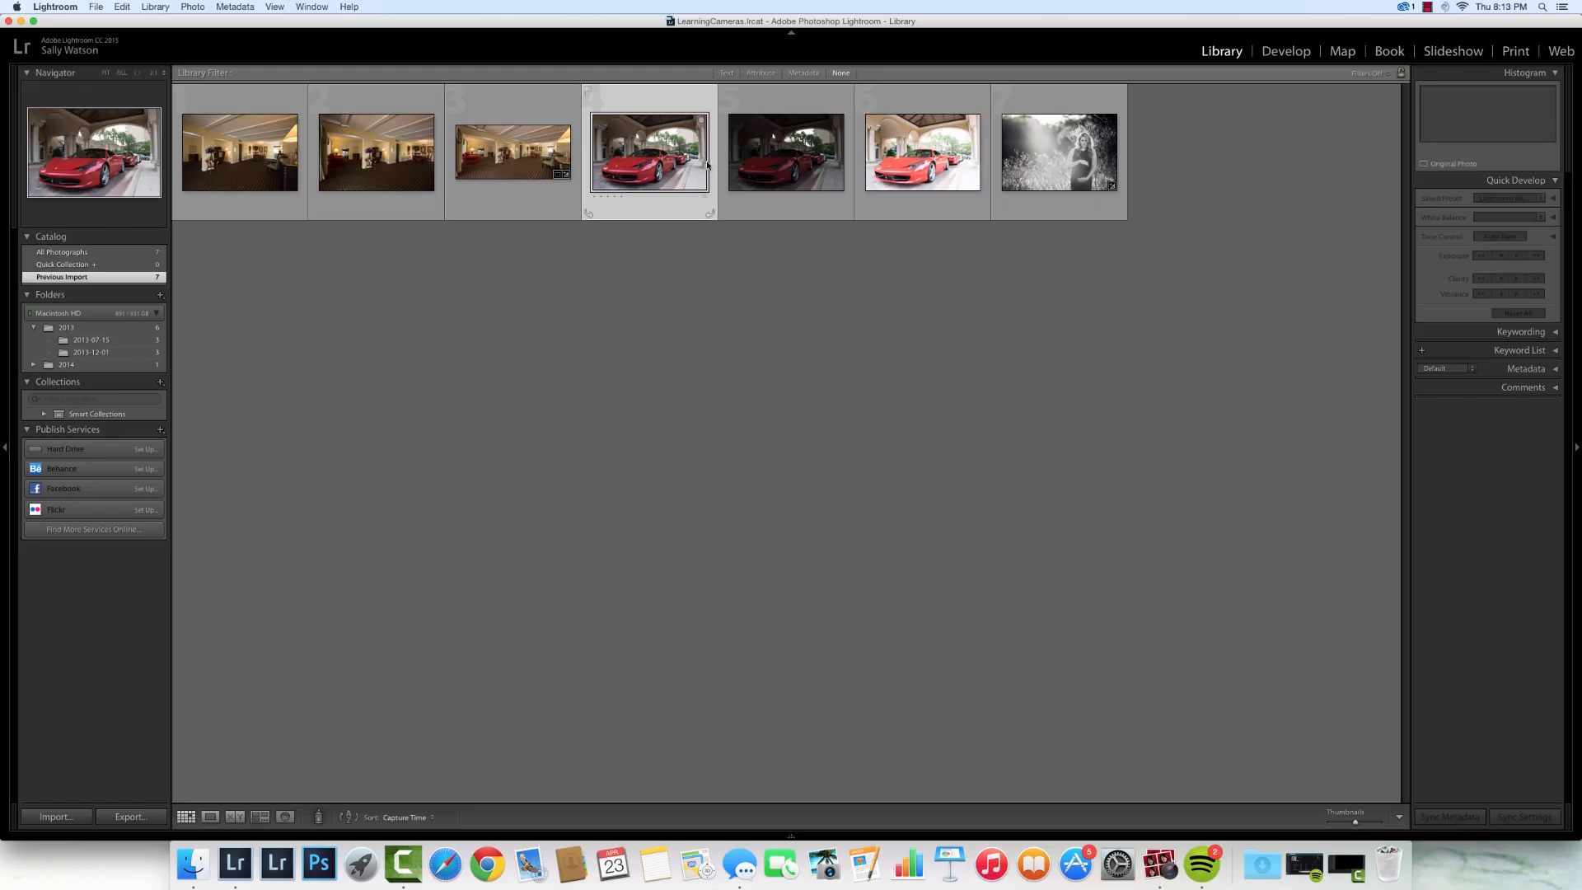
# - Select the three red Ferrari exposures and bring up Photo Merge with HDR and Panorama offered
pyautogui.click(920, 152)
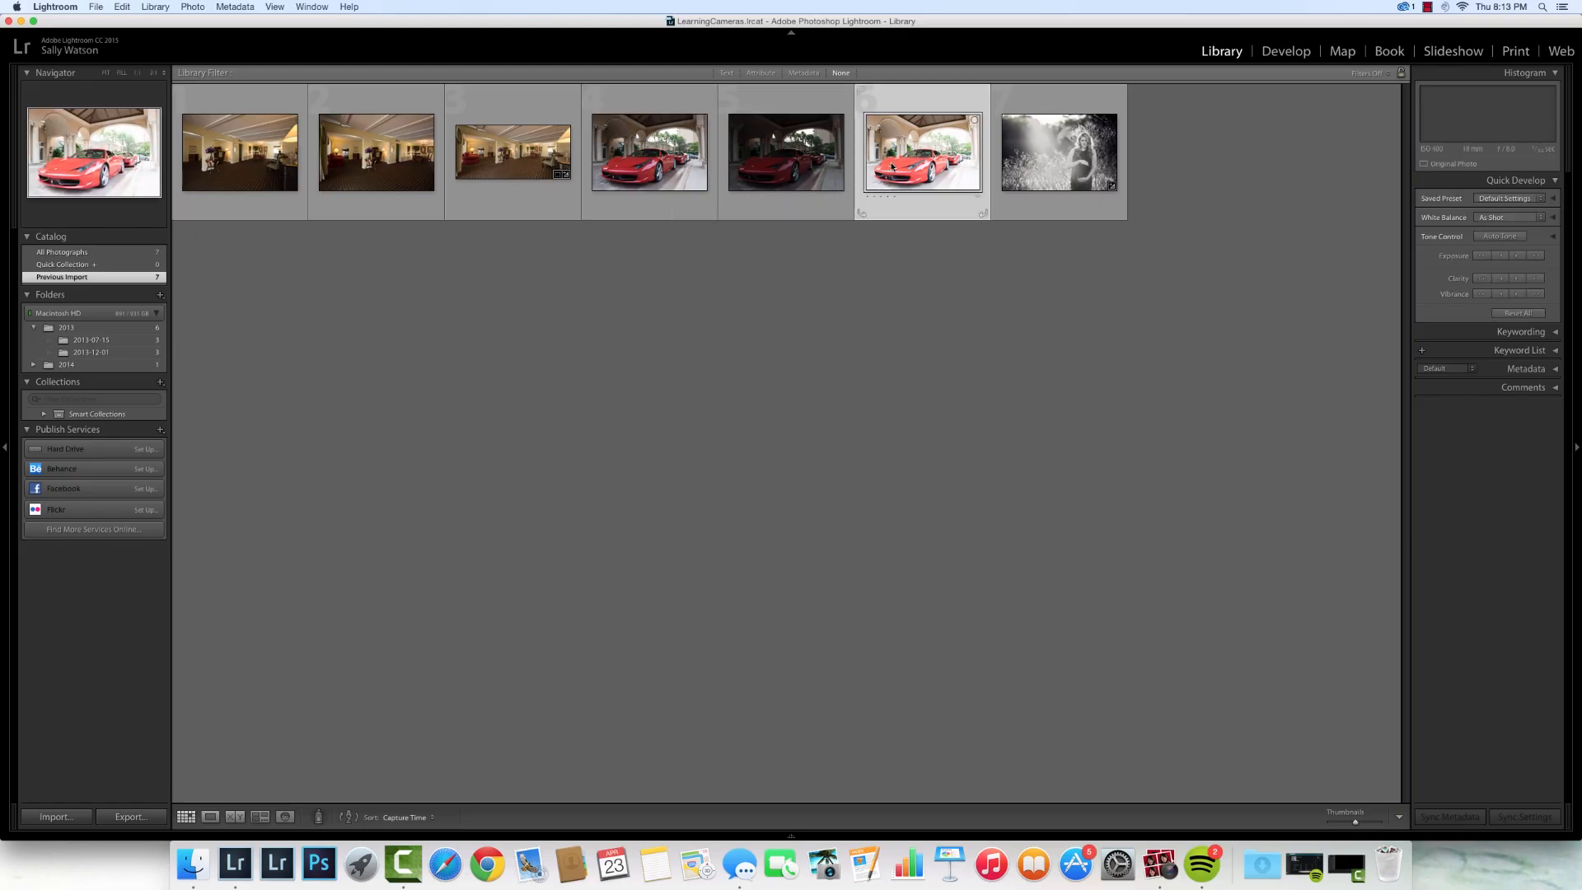
pyautogui.click(650, 153)
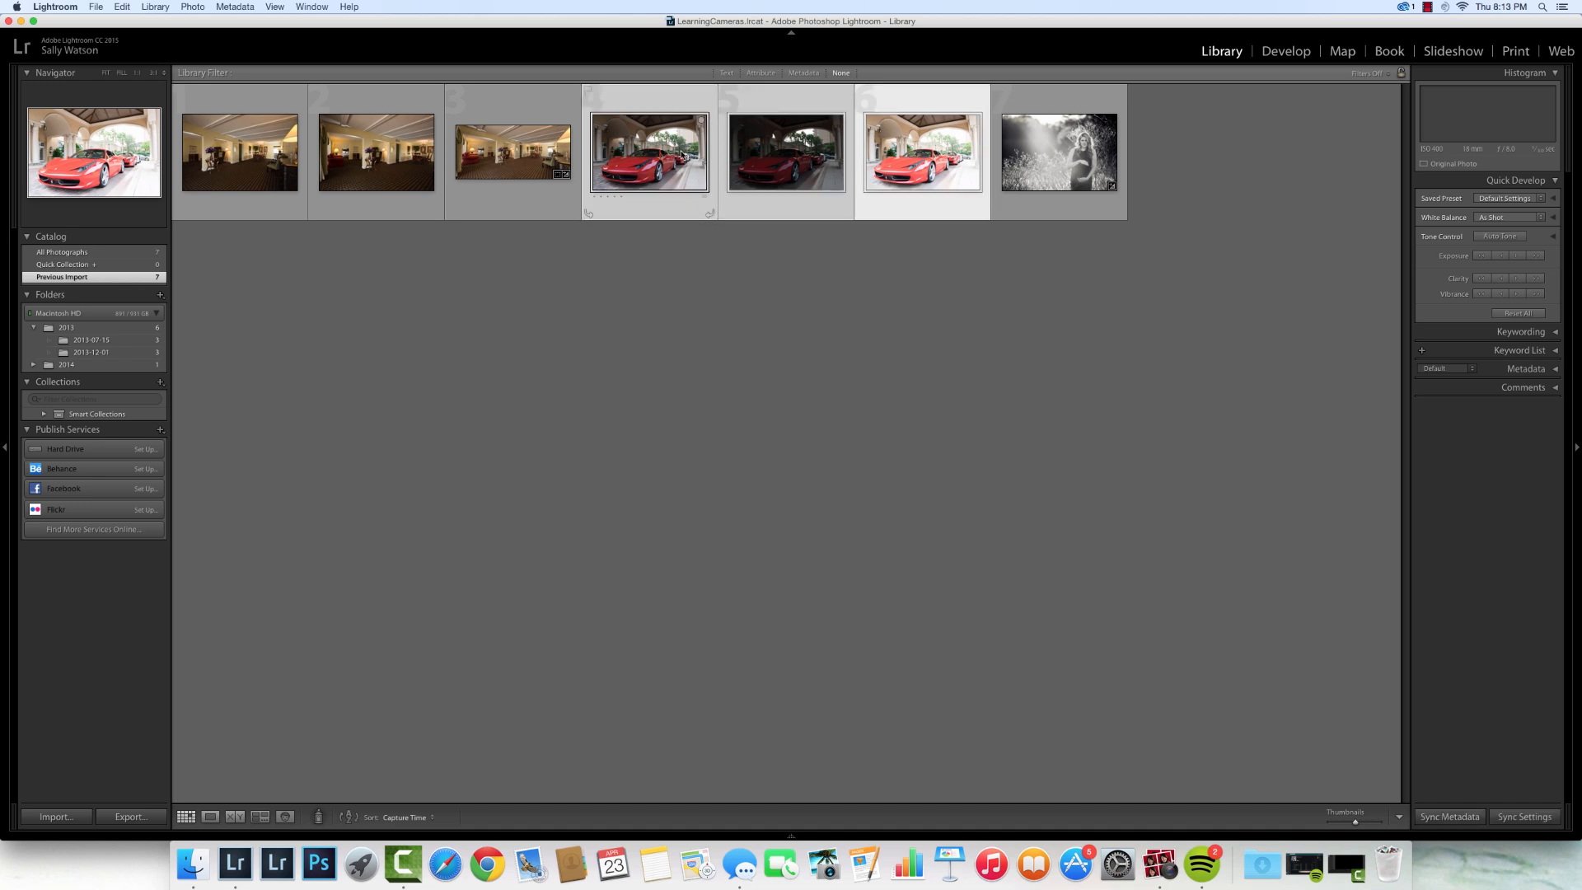
pyautogui.rightClick(785, 153)
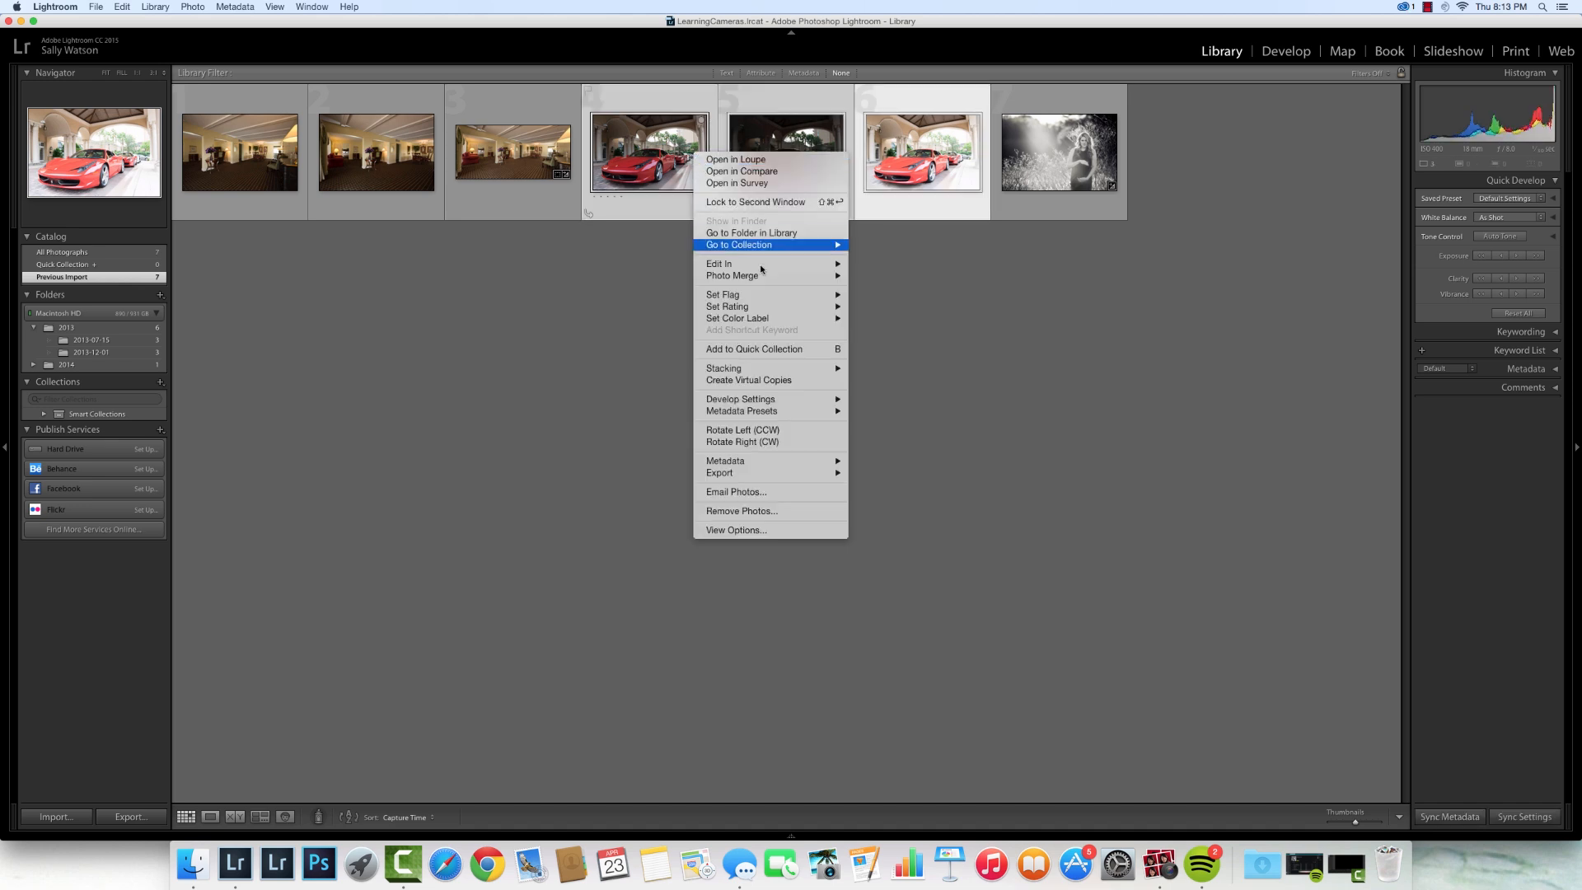
pyautogui.moveTo(732, 275)
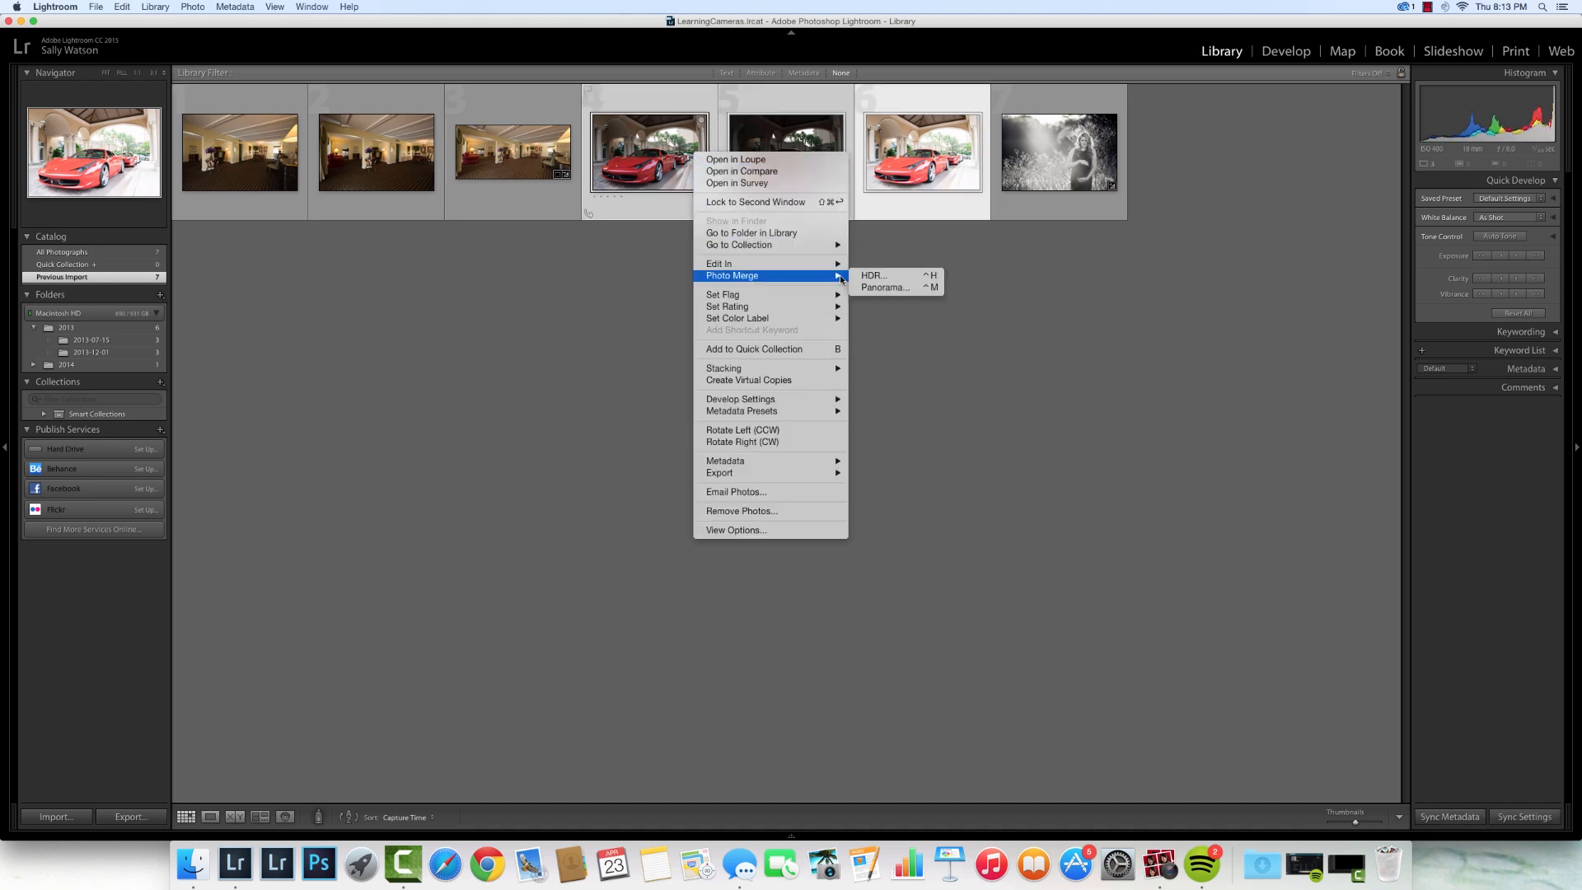